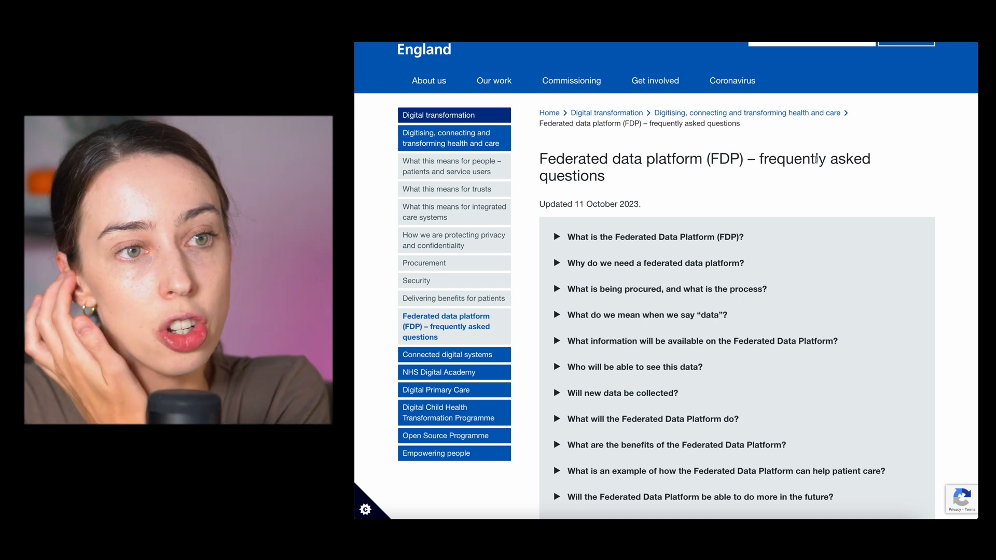
Expand and read the answer on what the Federated Data Platform is.
left_click(655, 237)
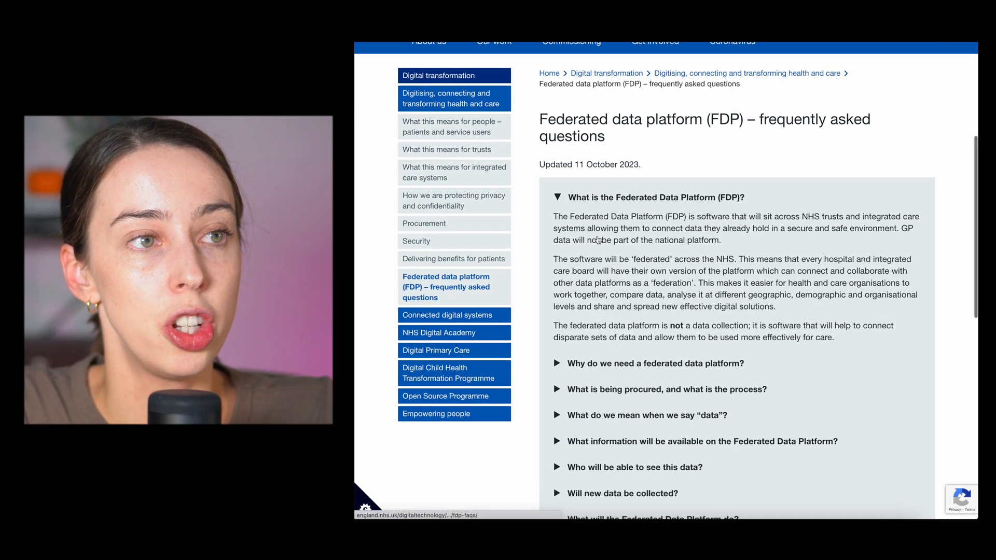
scroll("down", 3)
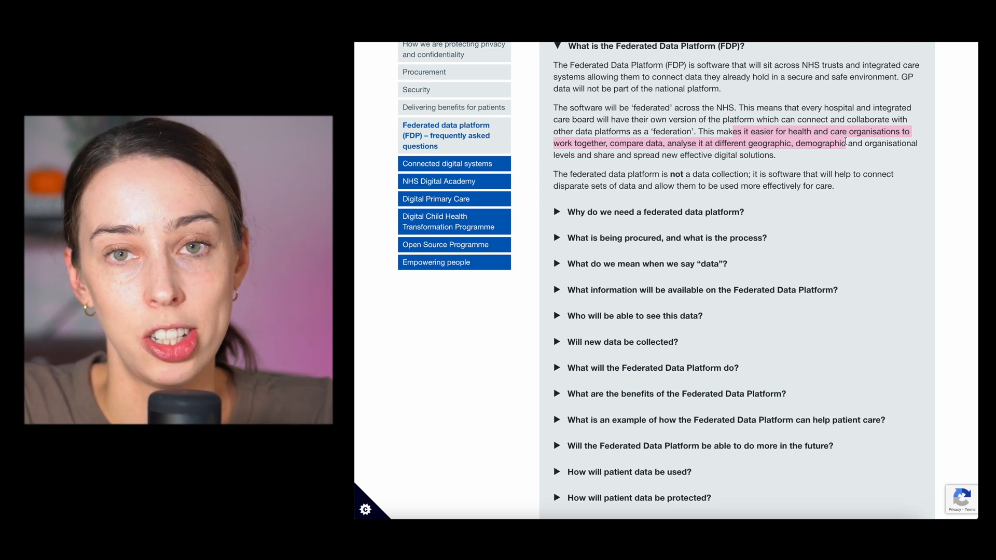
scroll("down", 3)
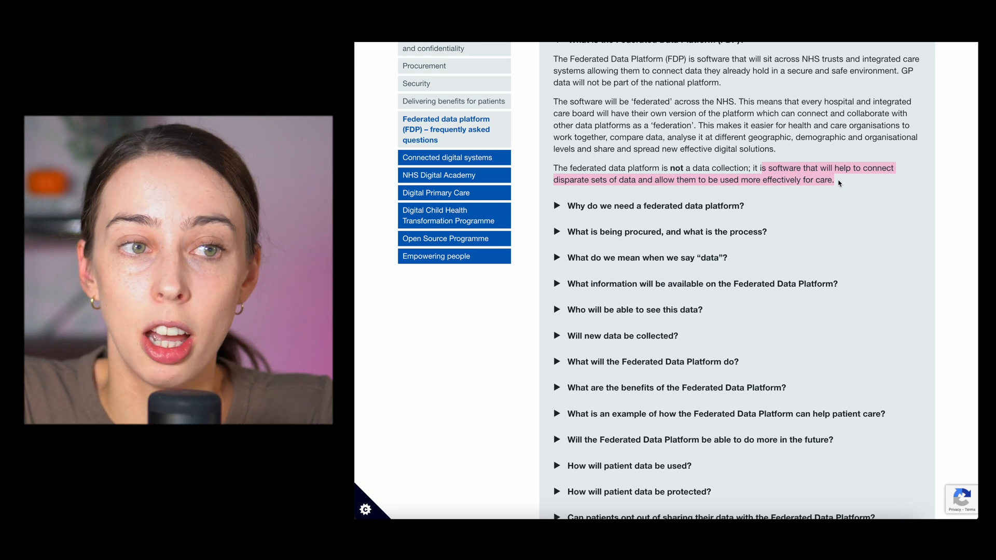
scroll("up", 3)
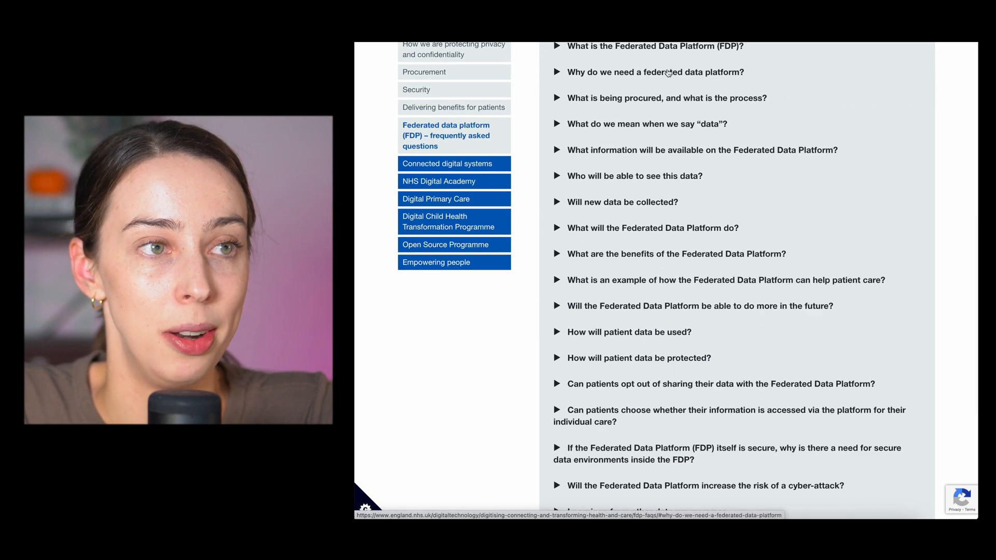
Expand and read the answer on why the platform is needed.
left_click(655, 71)
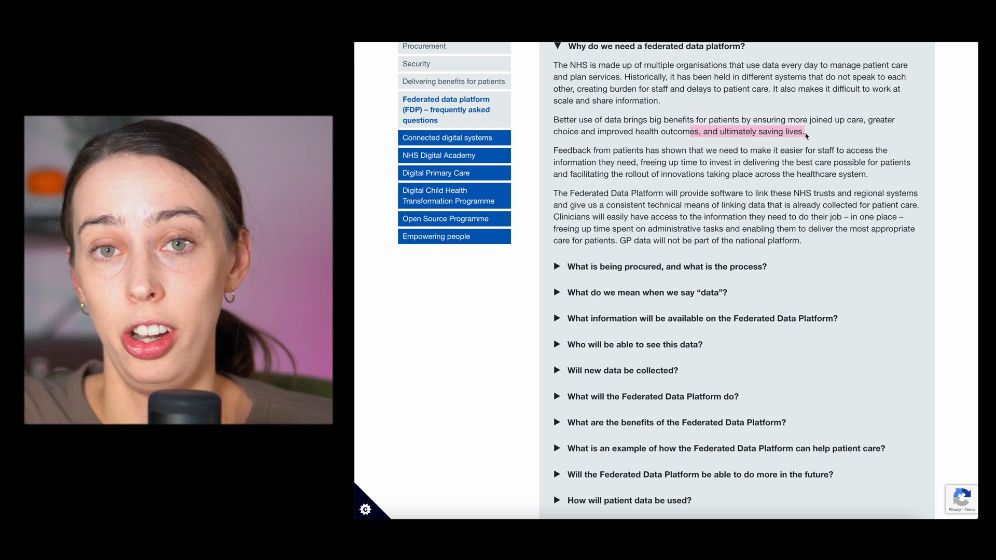
mouse_move(625, 152)
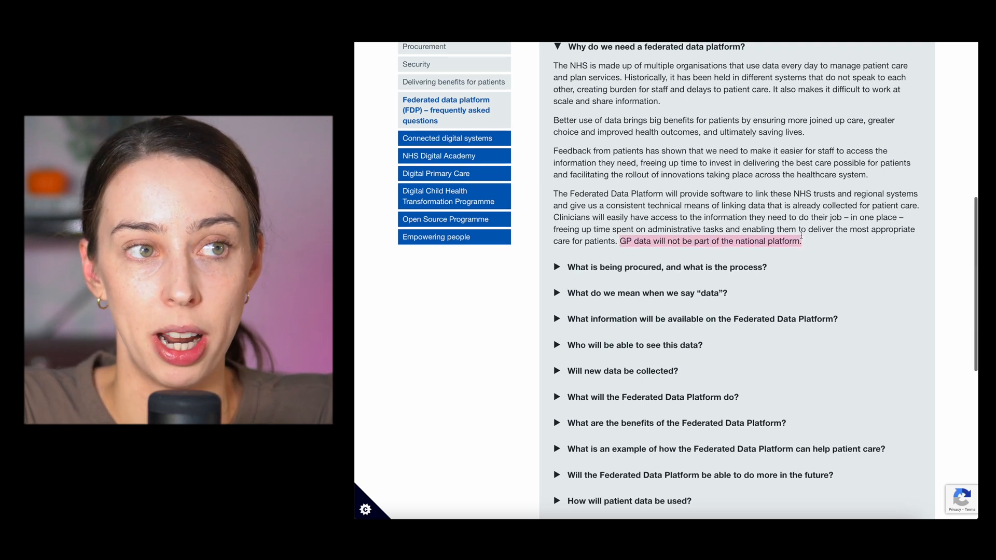
scroll("up", 3)
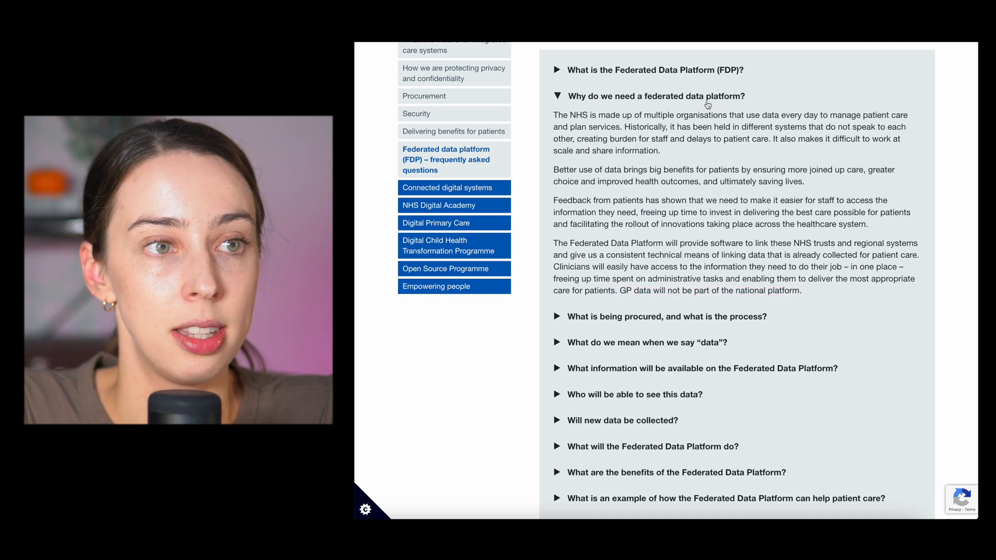
scroll("down", 3)
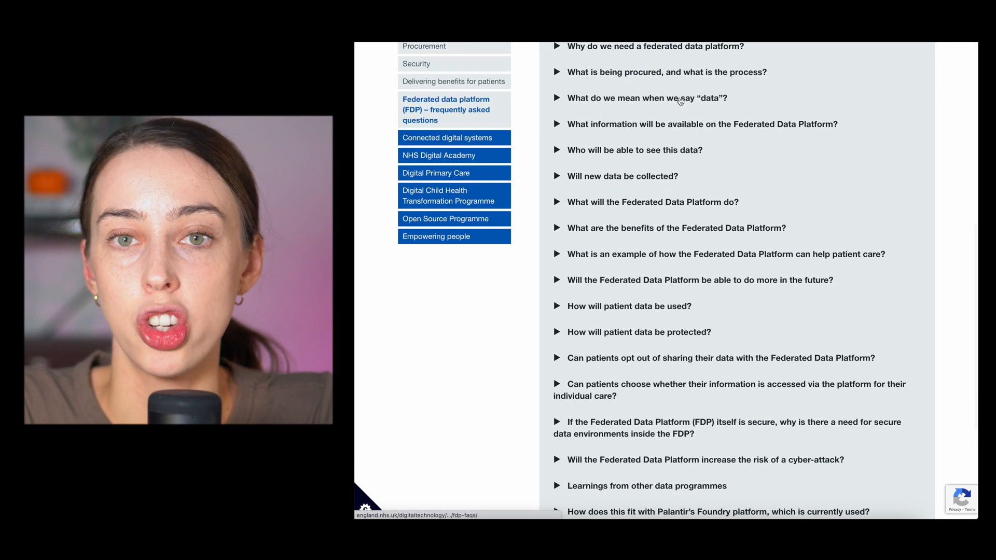
Expand the procurement answer and read to the FDP-AS not like-for-like replacement point.
left_click(666, 72)
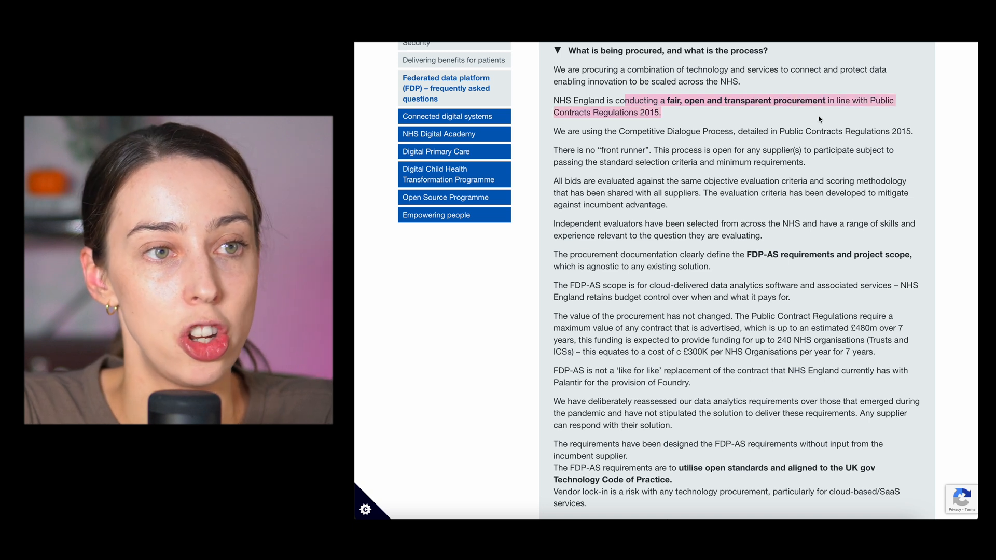
scroll("down", 3)
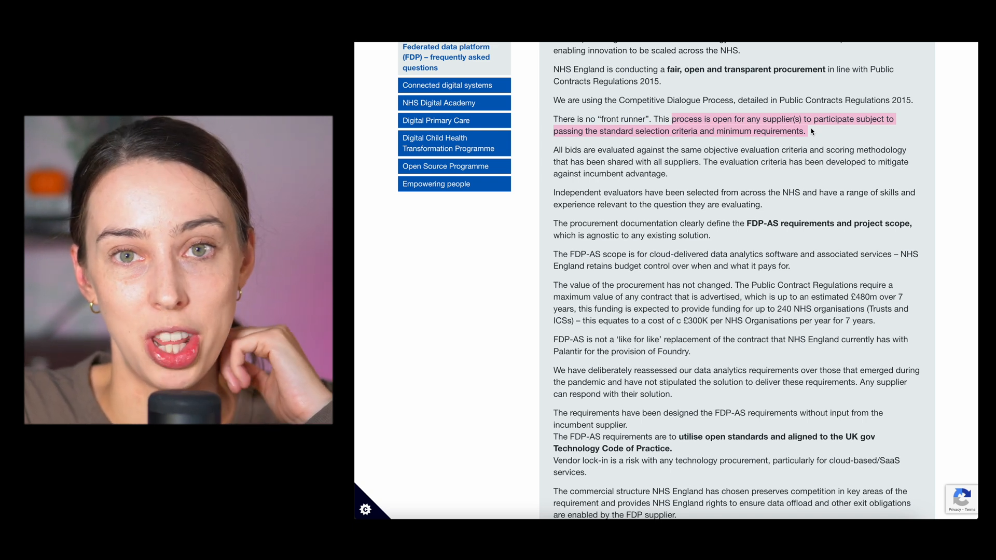
scroll("down", 3)
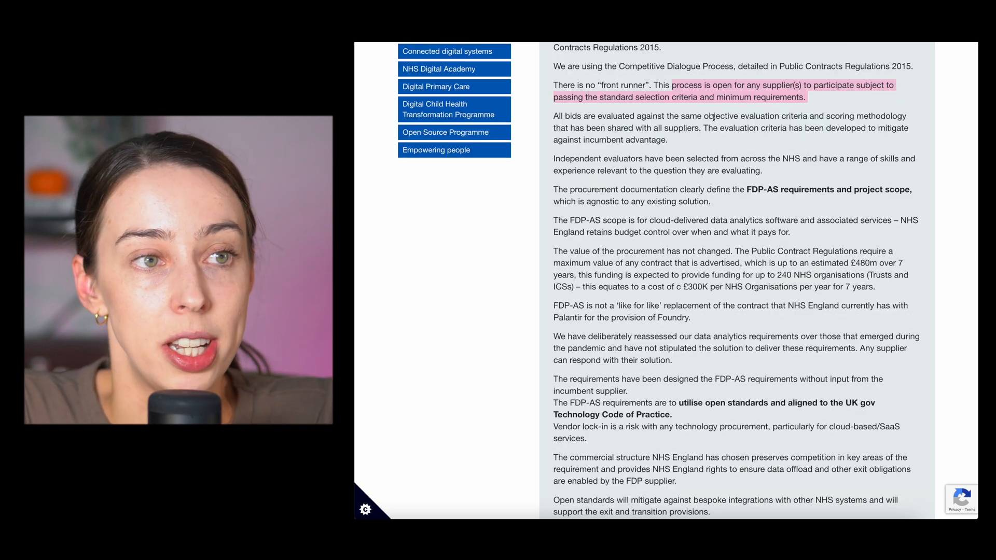
scroll("down", 3)
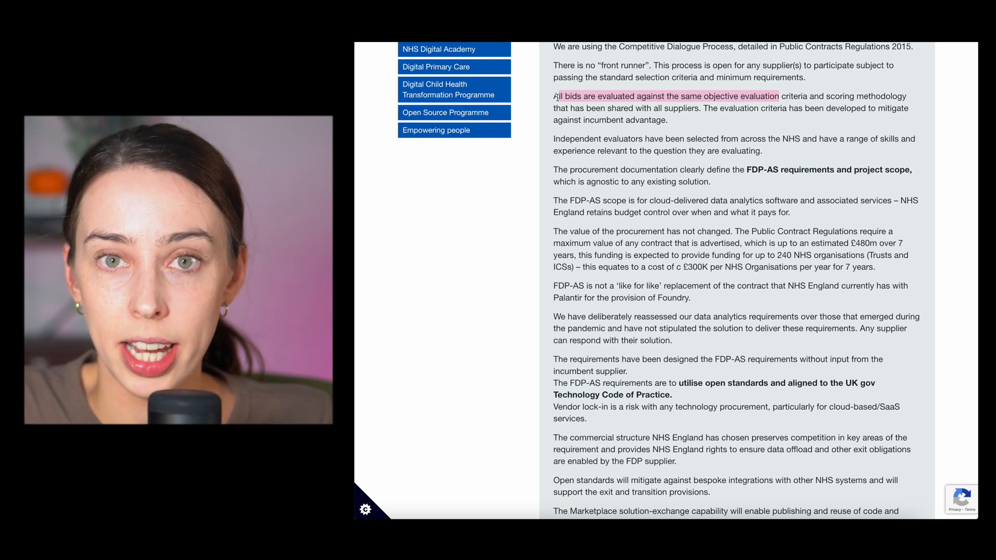
scroll("down", 3)
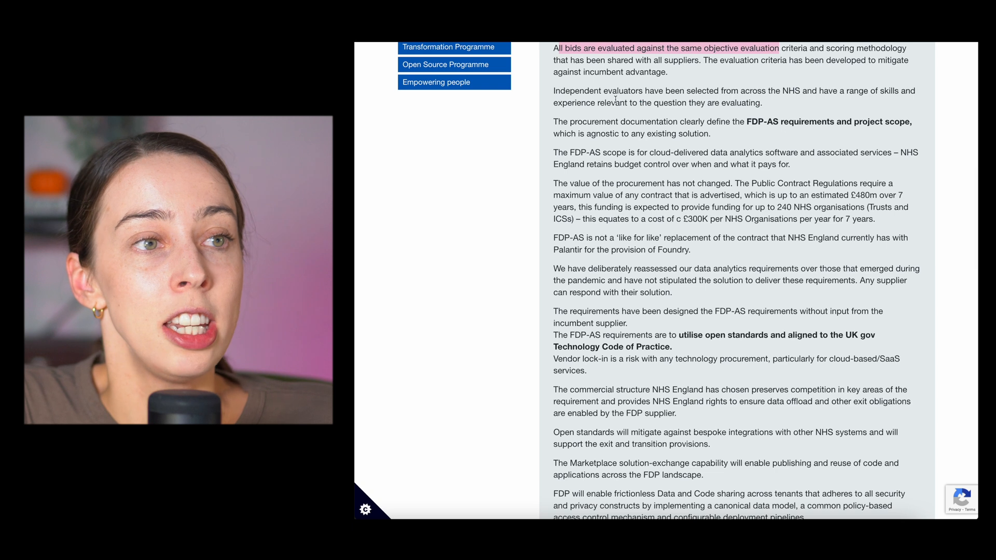
mouse_move(775, 99)
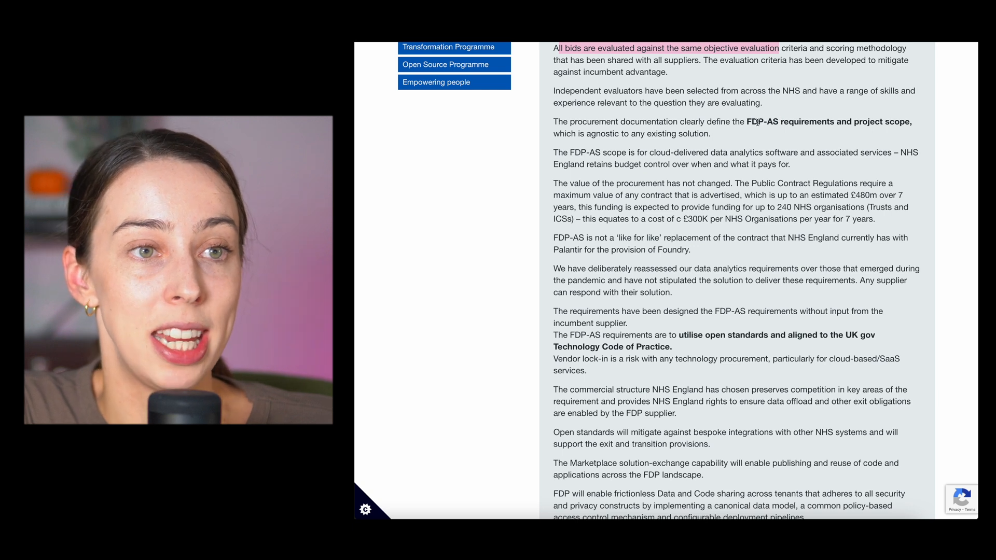
scroll("down", 3)
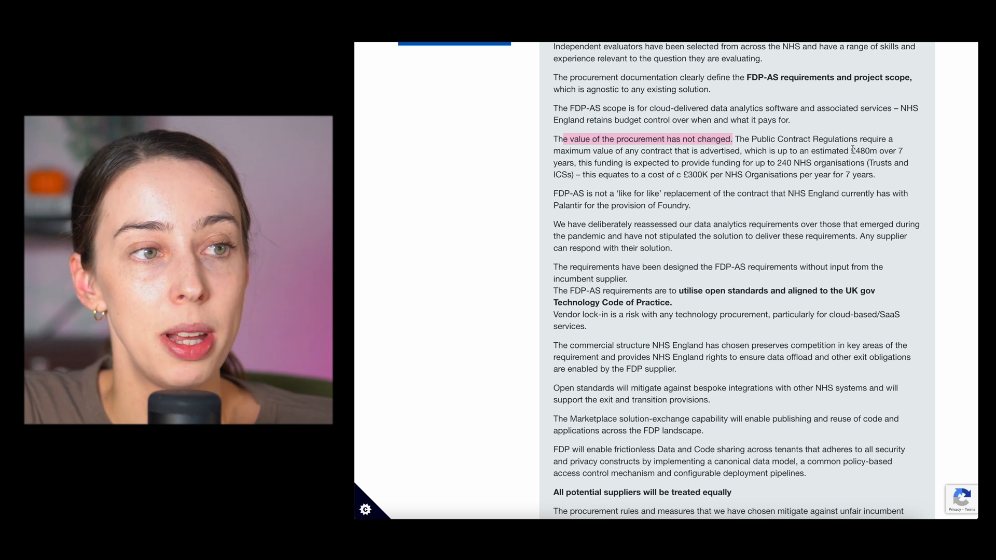
scroll("down", 3)
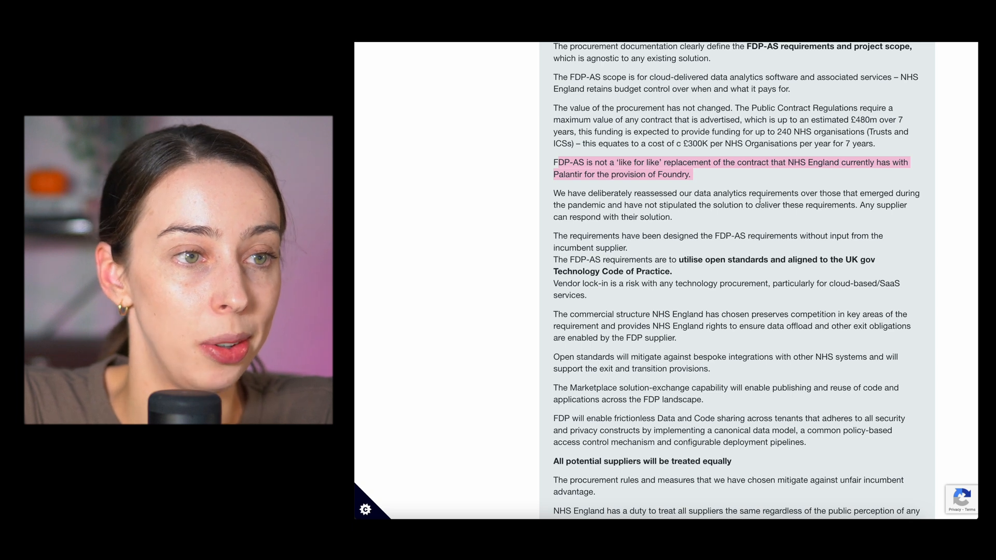
Read past the four planned procurements to the 'What do we mean by data?' answer.
scroll("down", 3)
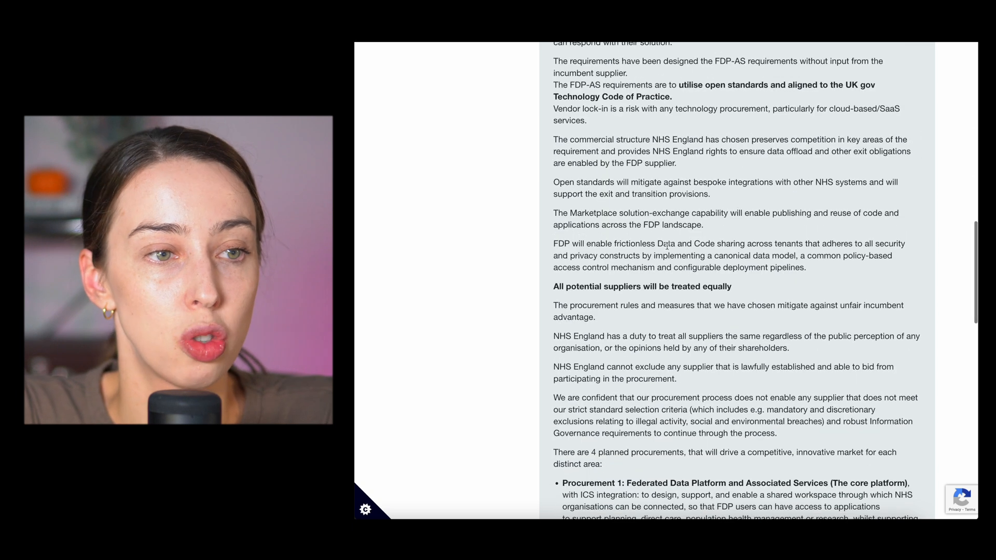
scroll("down", 3)
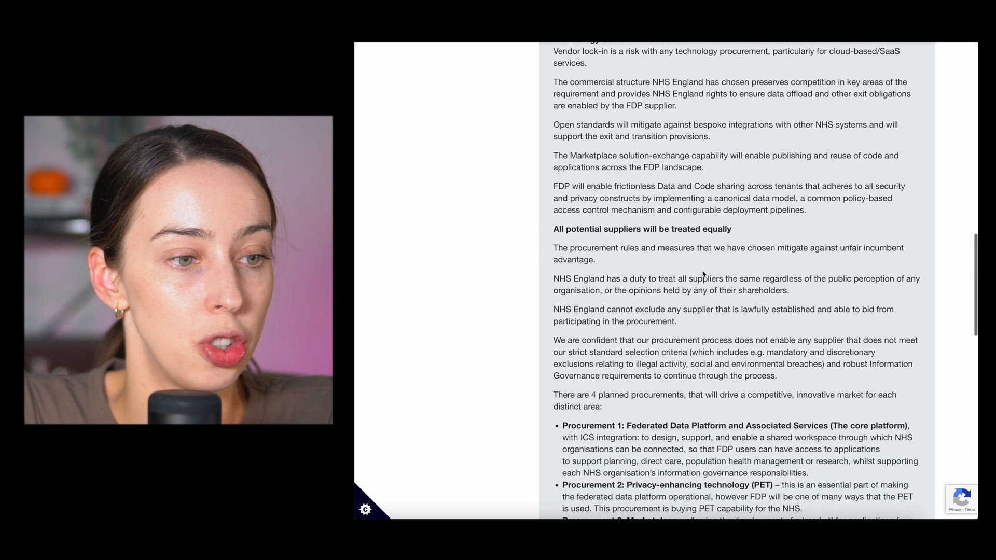
scroll("down", 3)
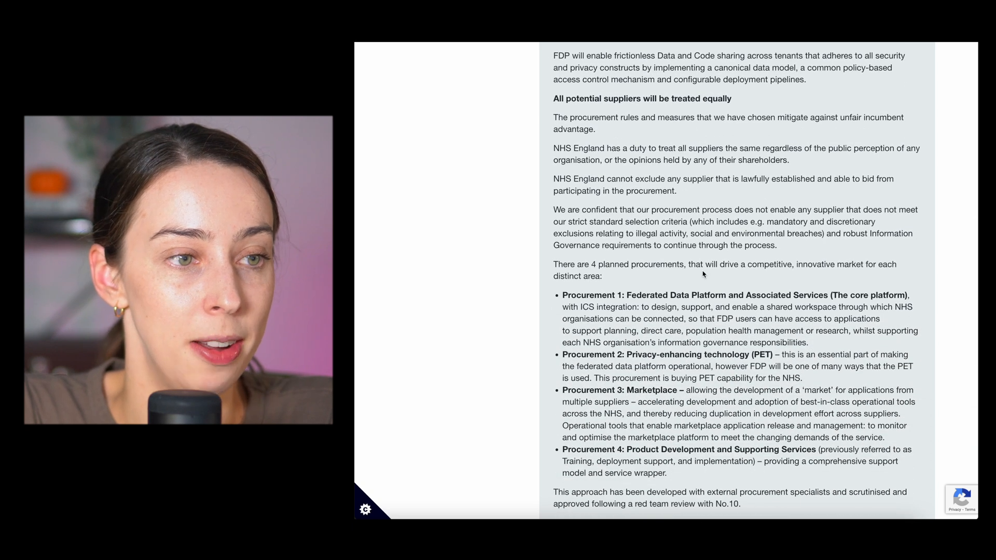
scroll("down", 3)
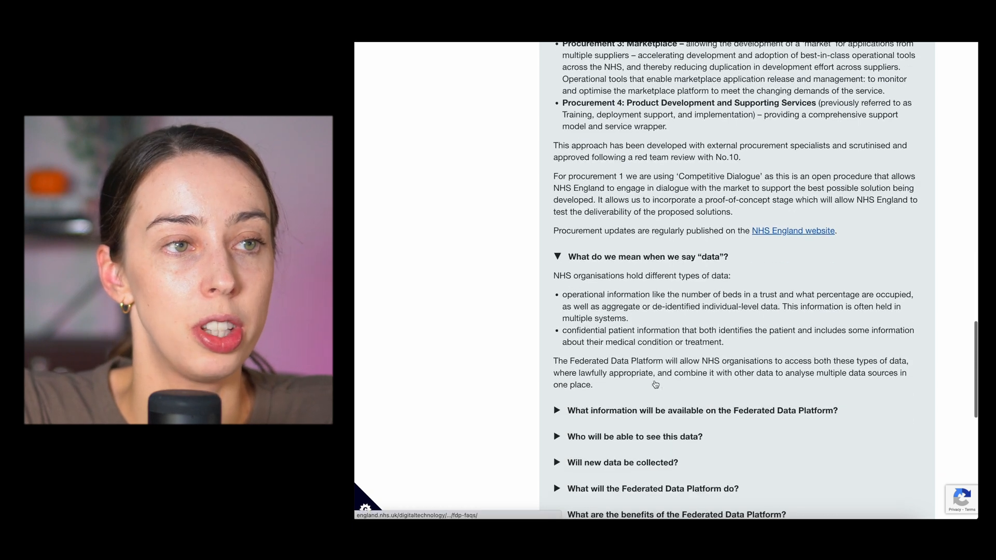
Scroll to show the full 'data' definition answer with the remaining FAQ questions below.
scroll("down", 3)
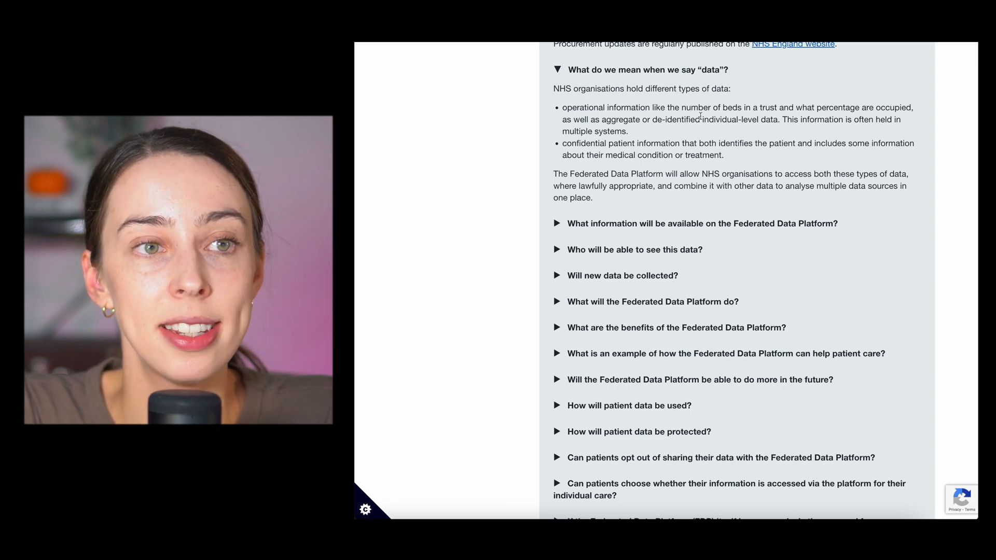
mouse_move(835, 101)
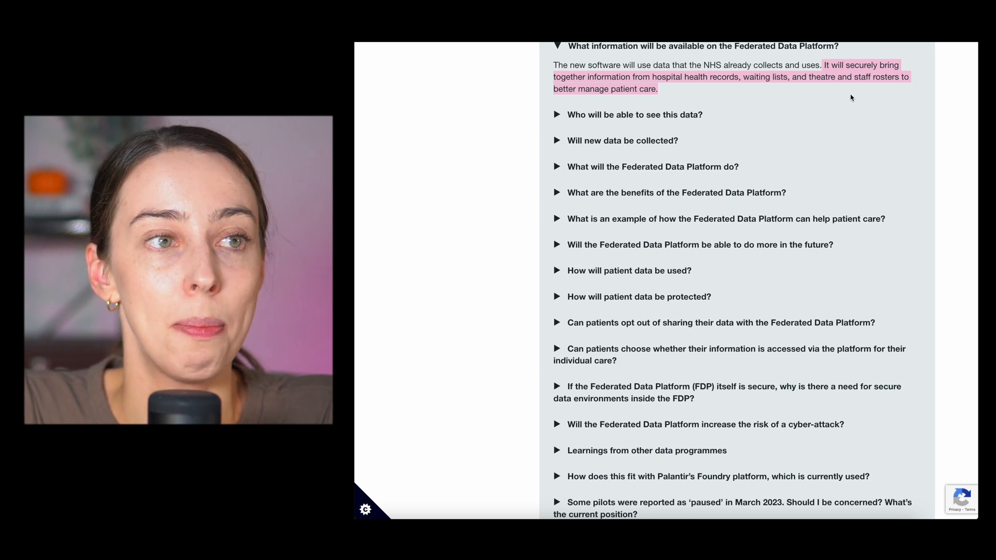
Reveal the answers on who can see the data and whether new data will be collected.
scroll("down", 3)
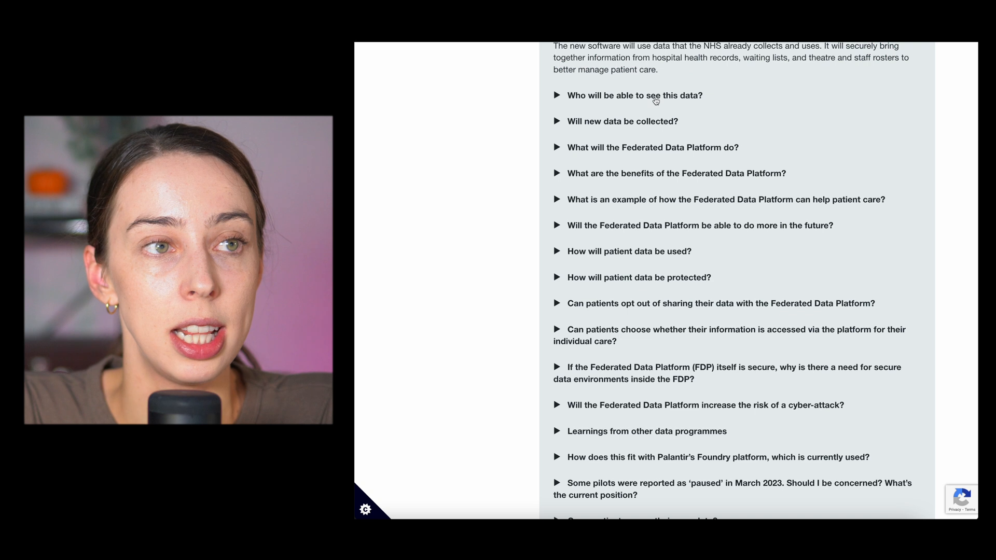
left_click(634, 96)
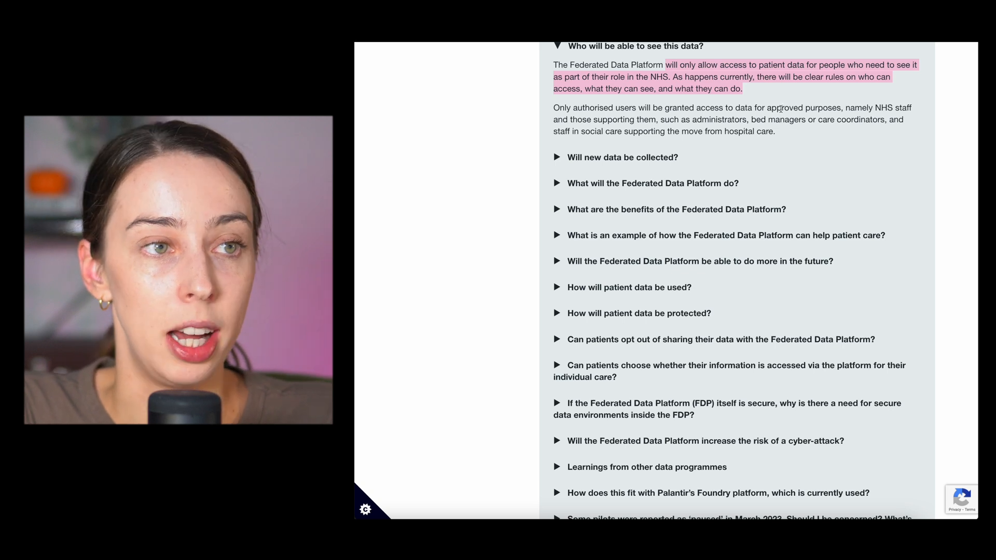
left_click(621, 157)
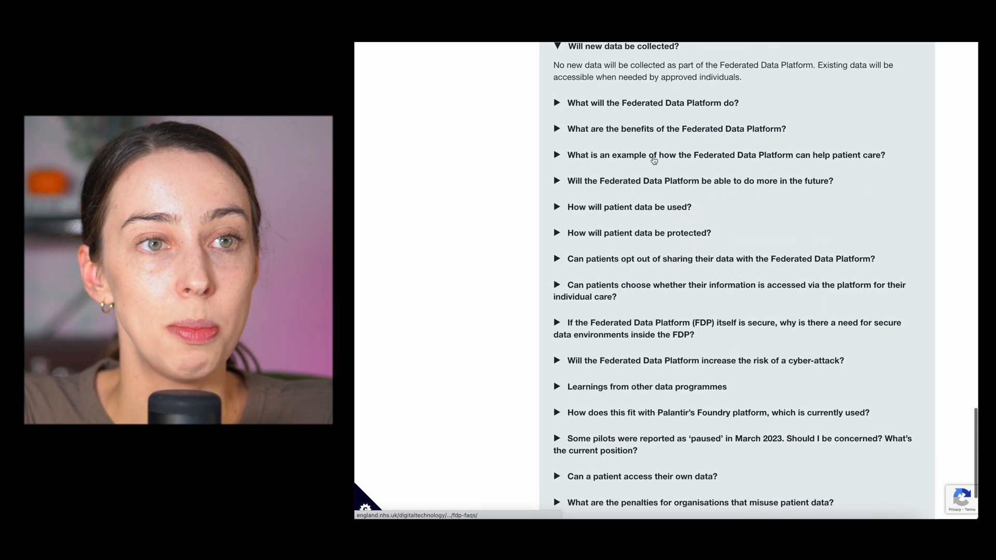
mouse_move(626, 109)
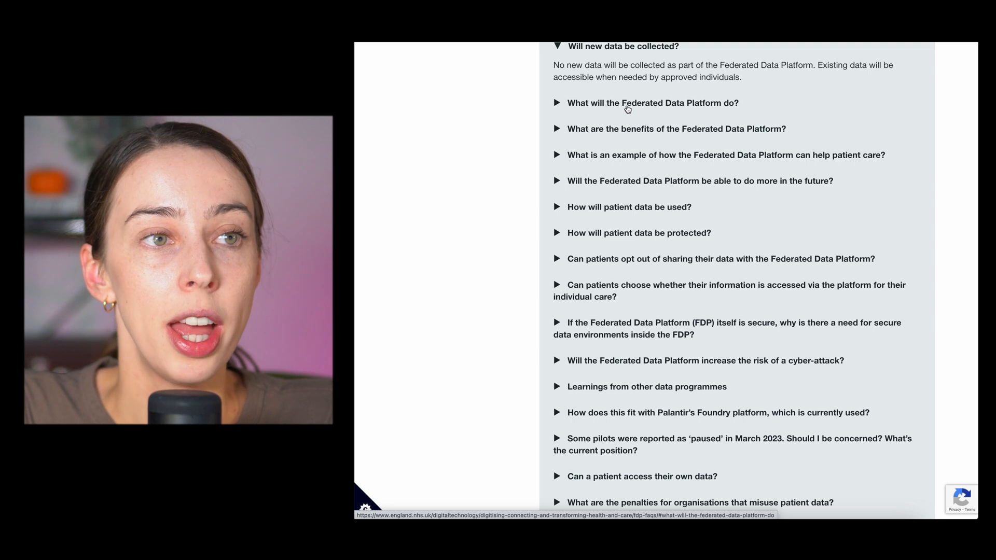
Expand the answer on the Federated Data Platform's benefits, listing pilot results.
left_click(653, 103)
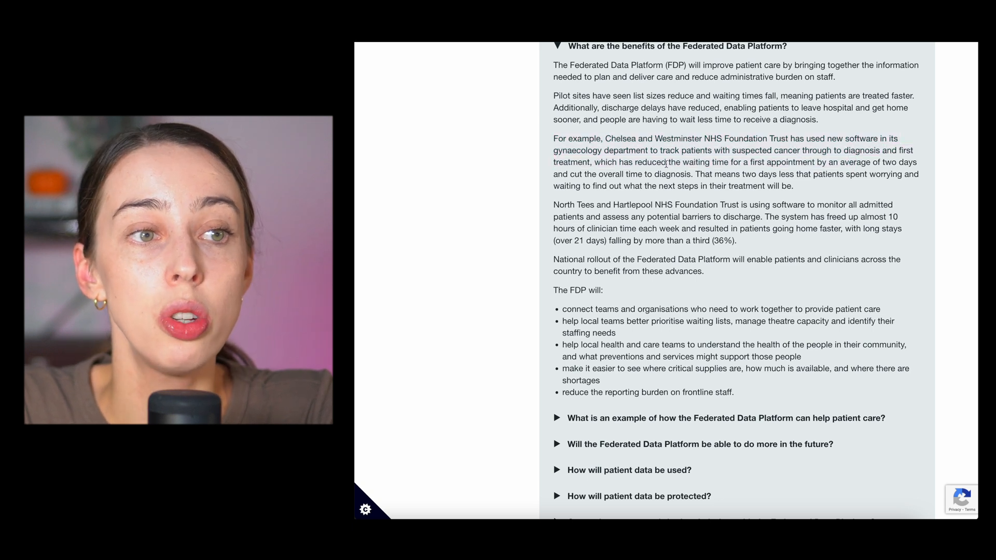
Select part of the benefits text and move down to the future-uses answer with five NHS priorities.
double_click(755, 162)
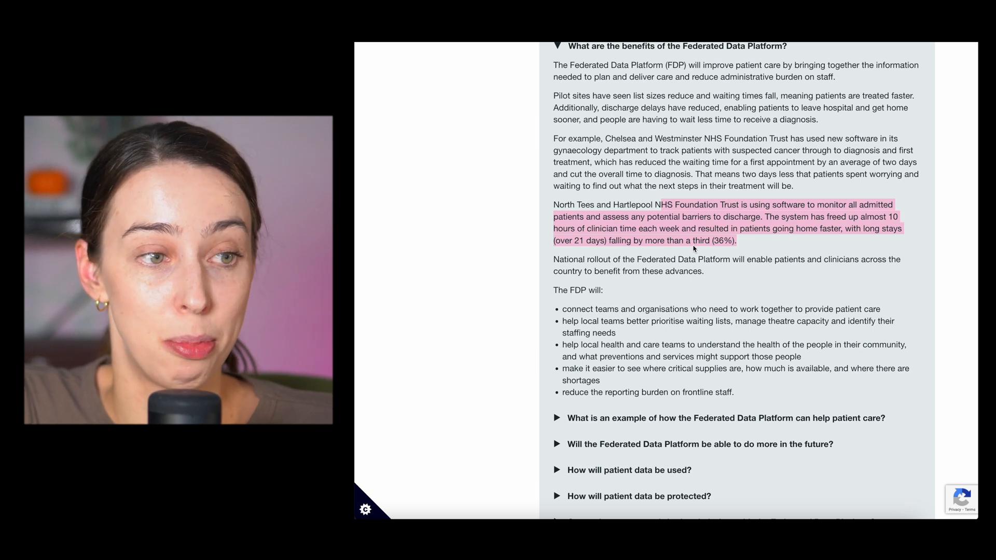
scroll("down", 3)
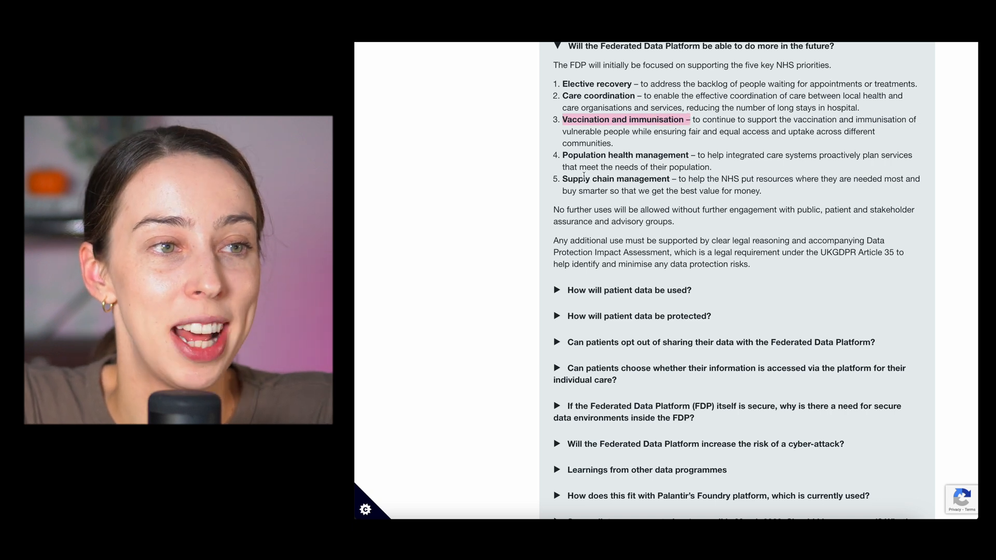
Expand and read how patient data will be used, citing Chelsea and Westminster's results.
left_click(629, 290)
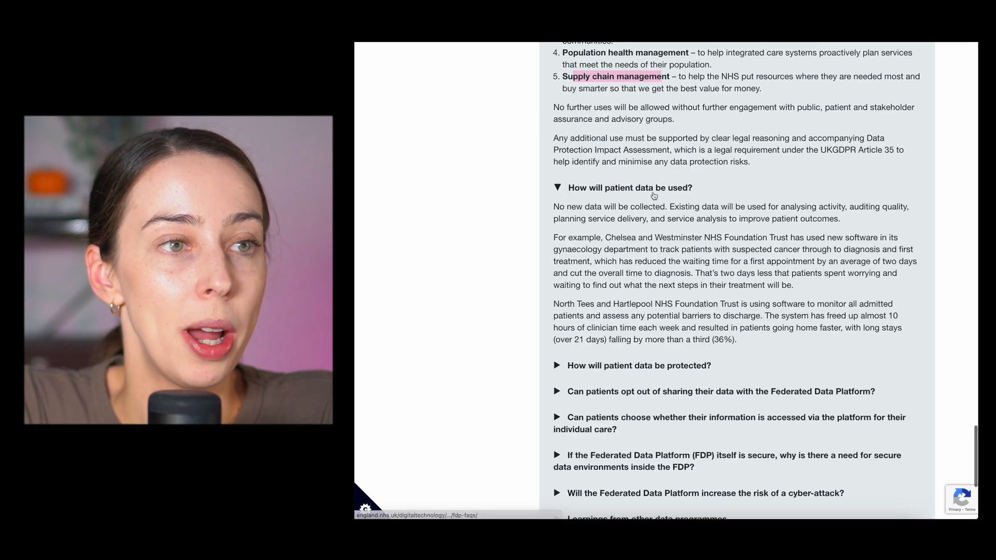
scroll("down", 3)
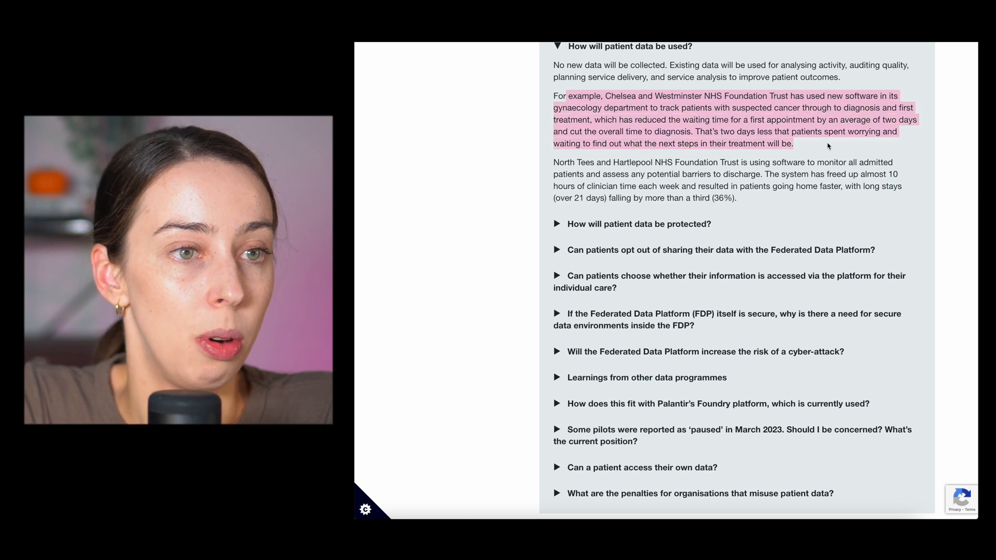
Expand and read the answer on how patient data will be protected.
left_click(639, 224)
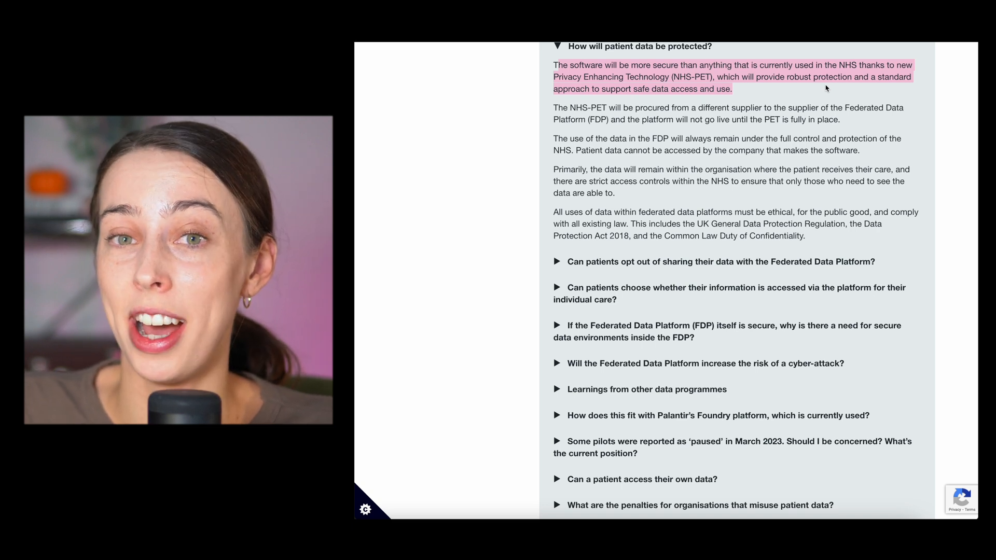
scroll("up", 3)
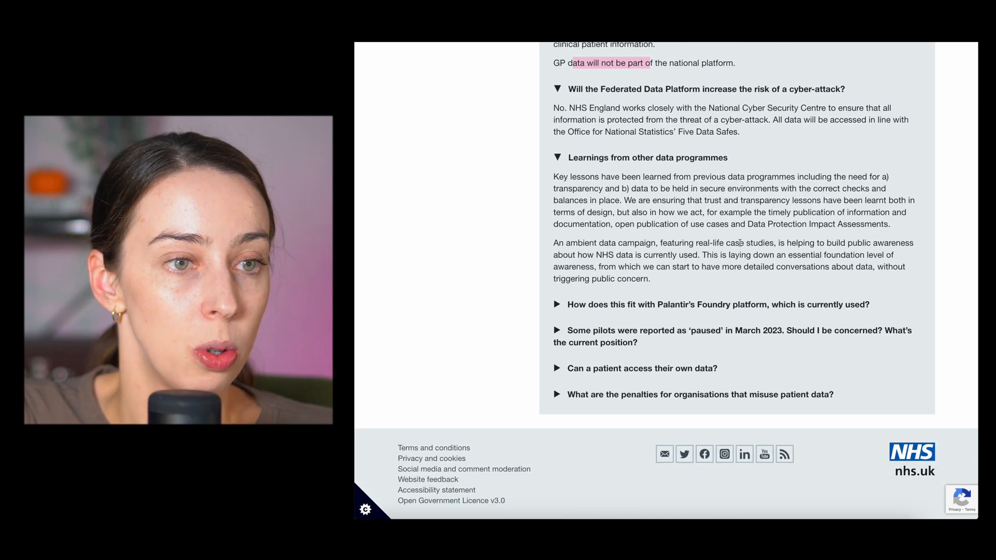
mouse_move(718, 311)
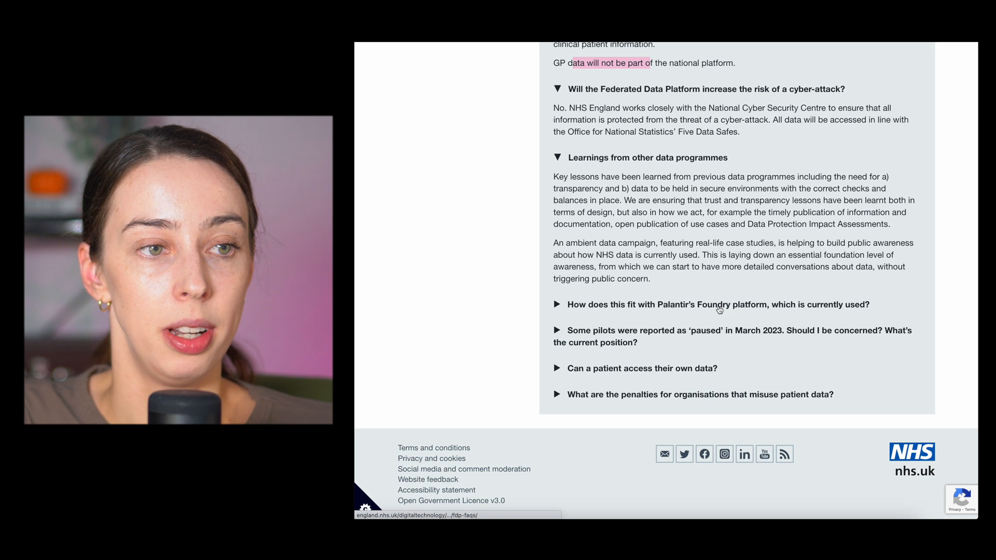
Expand the answer on pilots paused in March 2023, showing Table 1 of trusts.
left_click(558, 304)
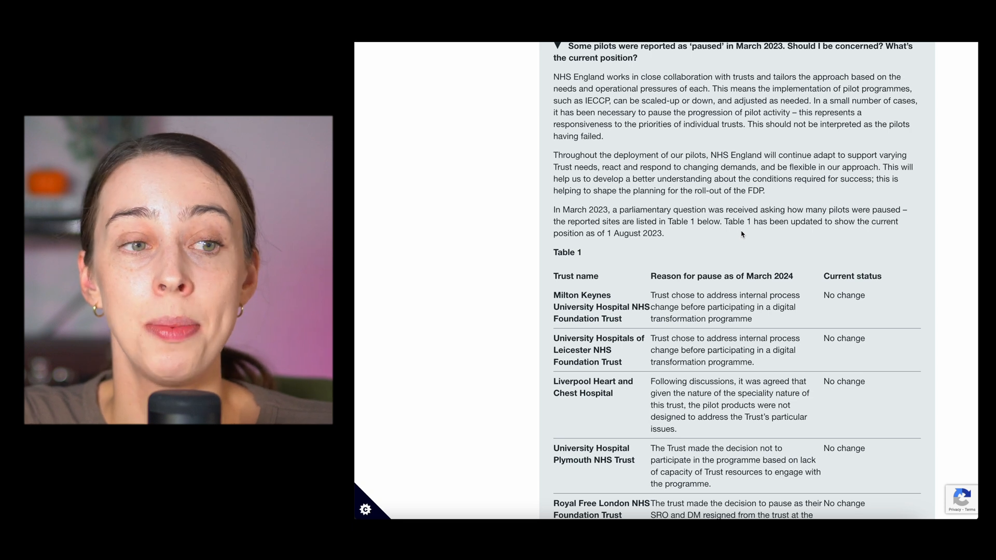
Read past the paused-pilots table to the final patient-data questions at the page's end.
scroll("down", 3)
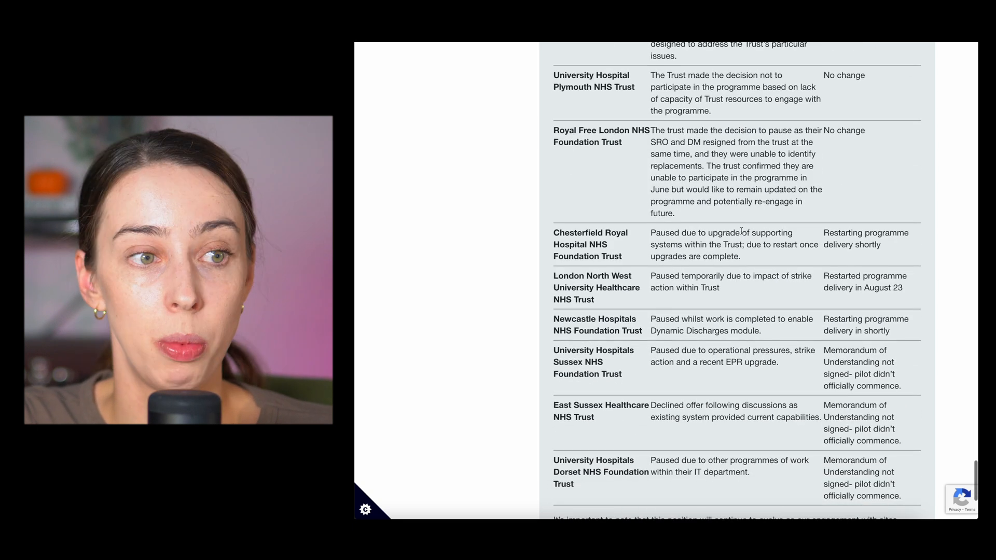
scroll("down", 3)
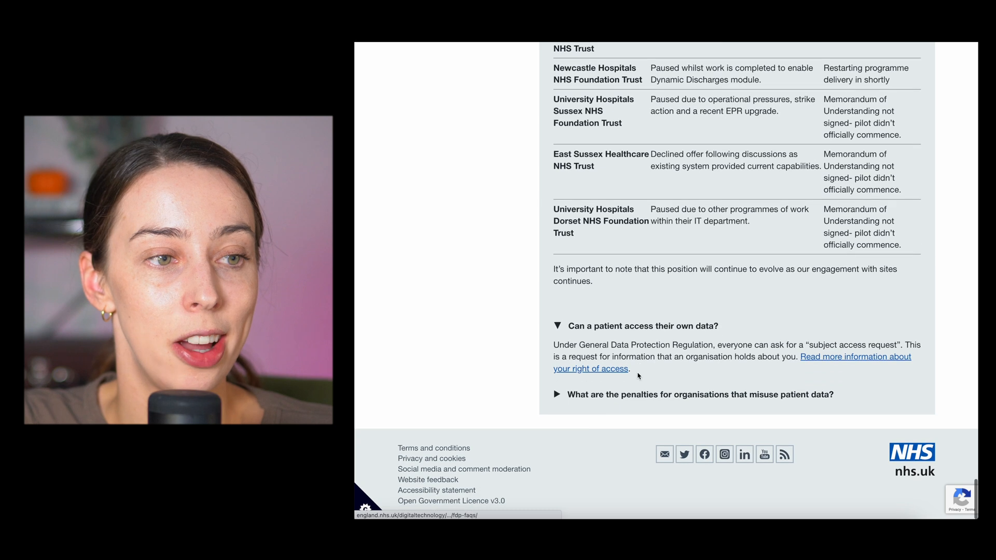